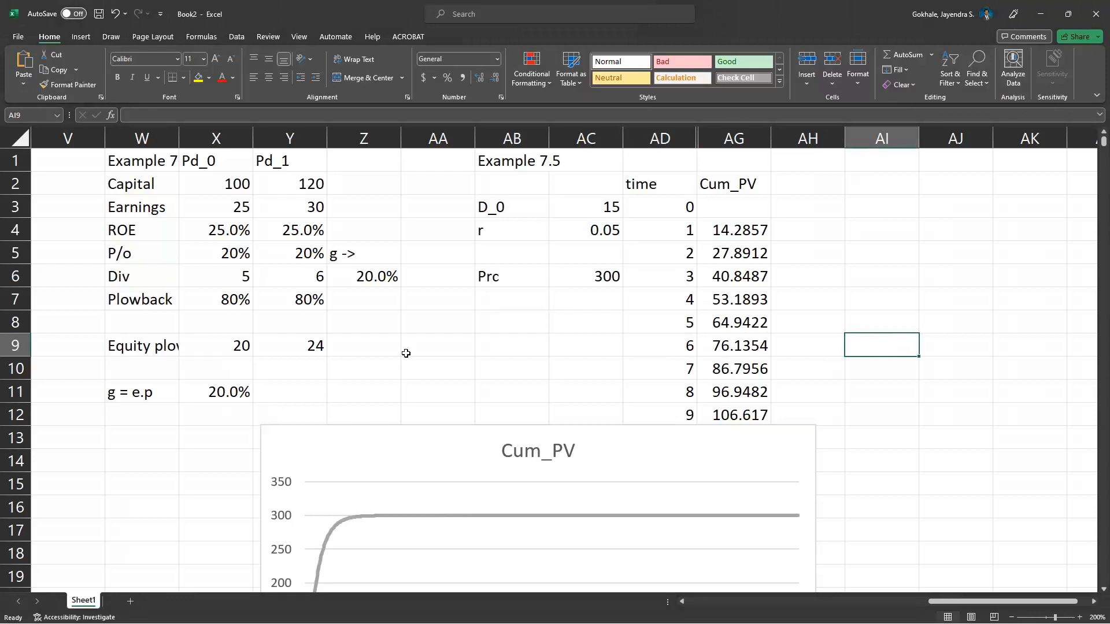
Add an Example 7.6 heading with D_0 15, r 0.05, g 2% and Prc 300.
text(Example 7.6)
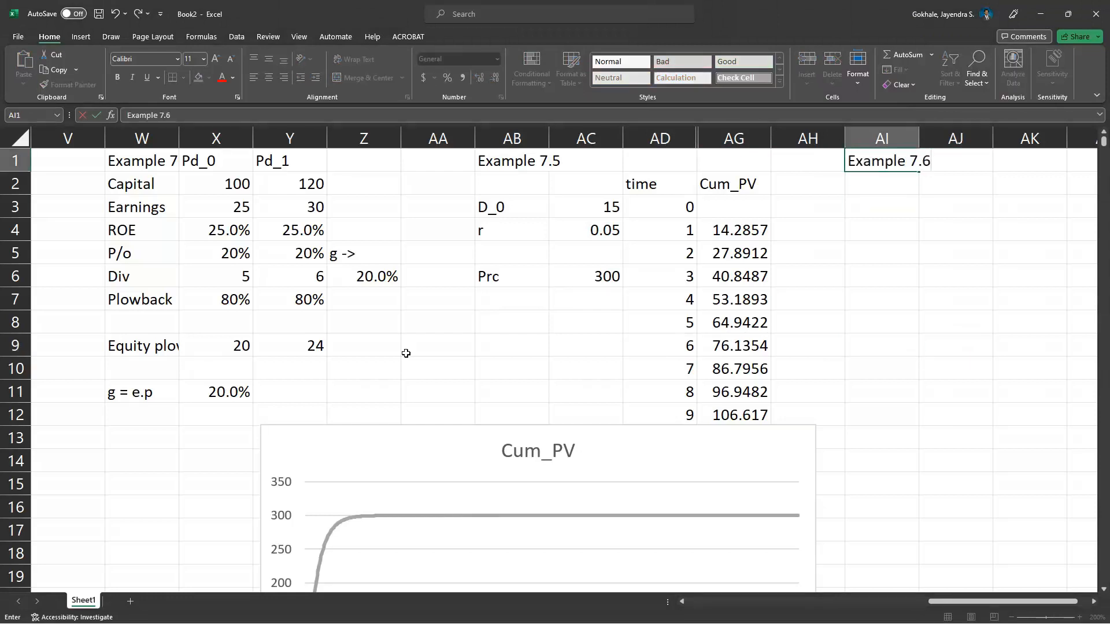
click(511, 183)
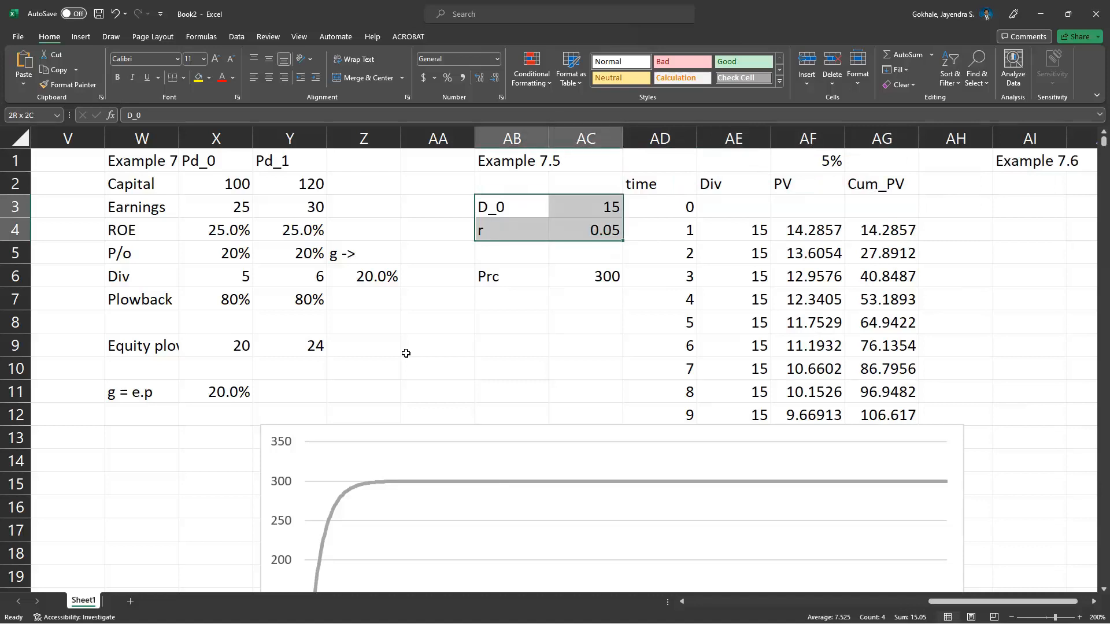
click(954, 207)
text(2)
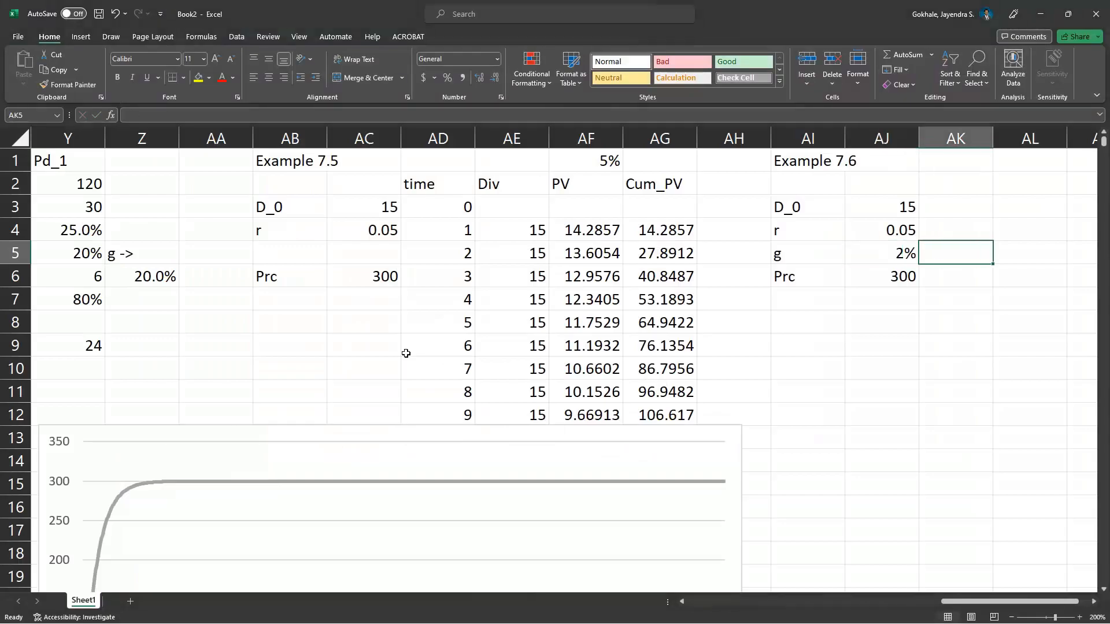
click(881, 276)
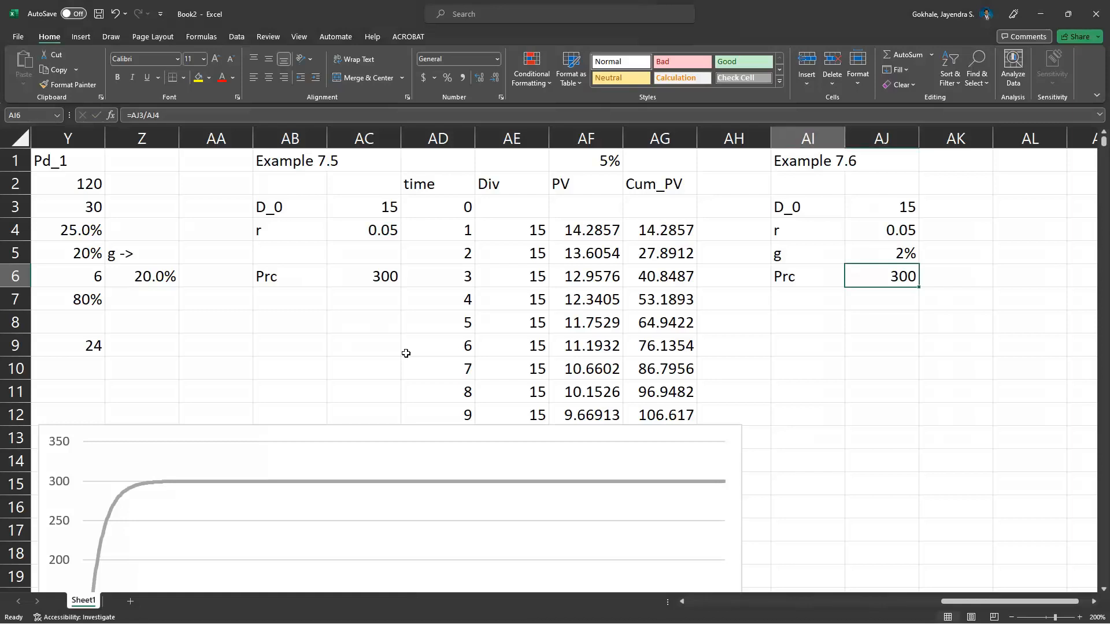
Replace Prc in AJ6 with =AJ3*(1+AJ5)/(AJ4-AJ5), giving a growth price of 510.
click(454, 206)
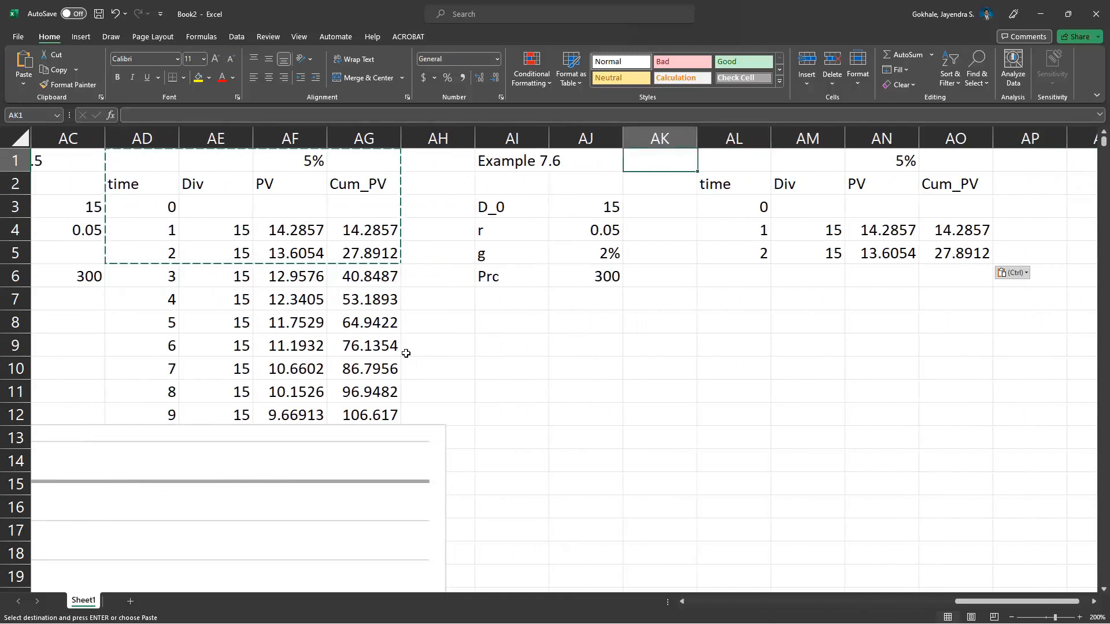
click(585, 254)
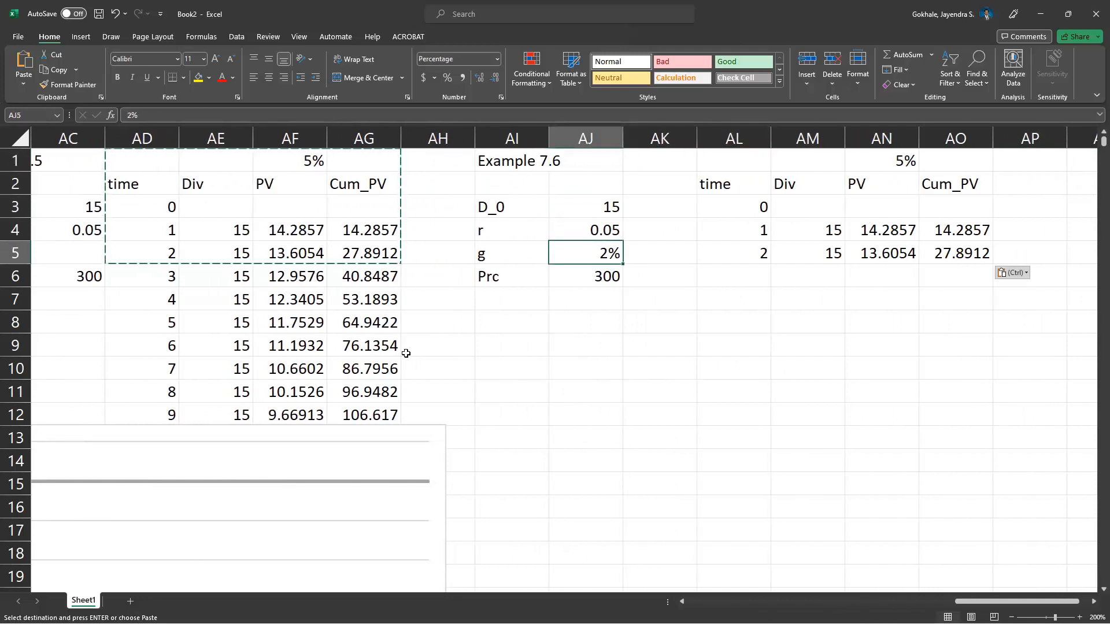
text(=)
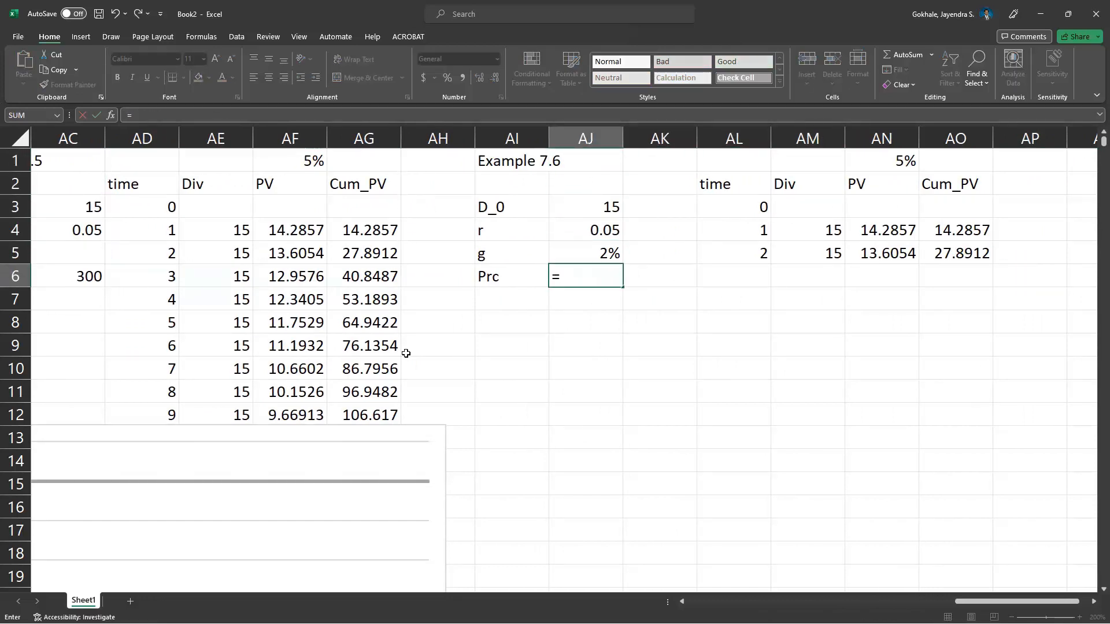
text(AJ3*(1+AJ5)
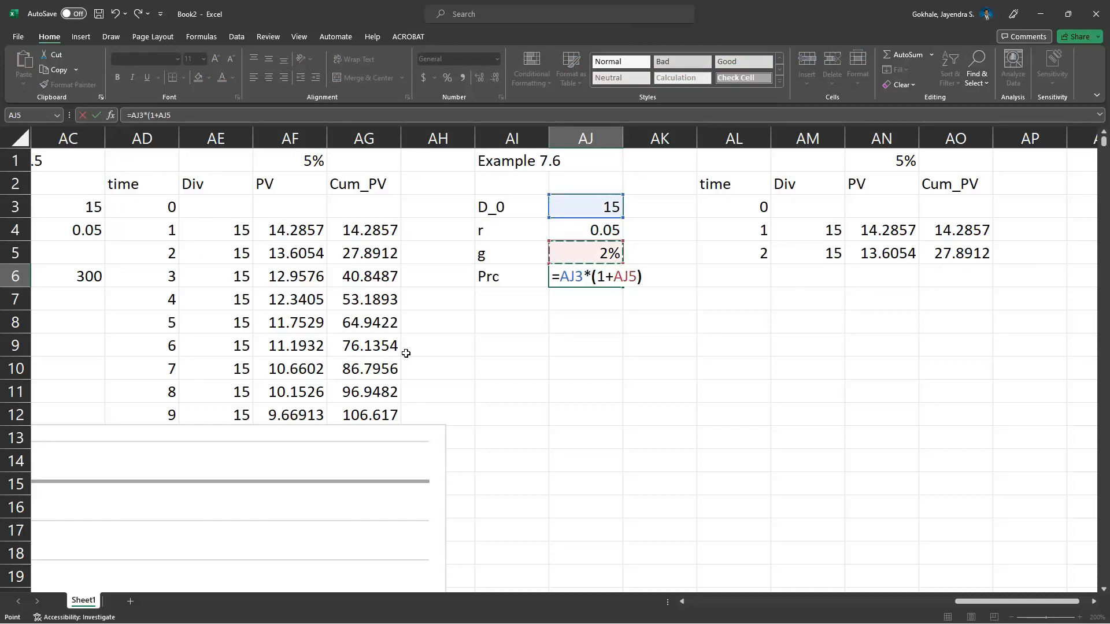
text(/()
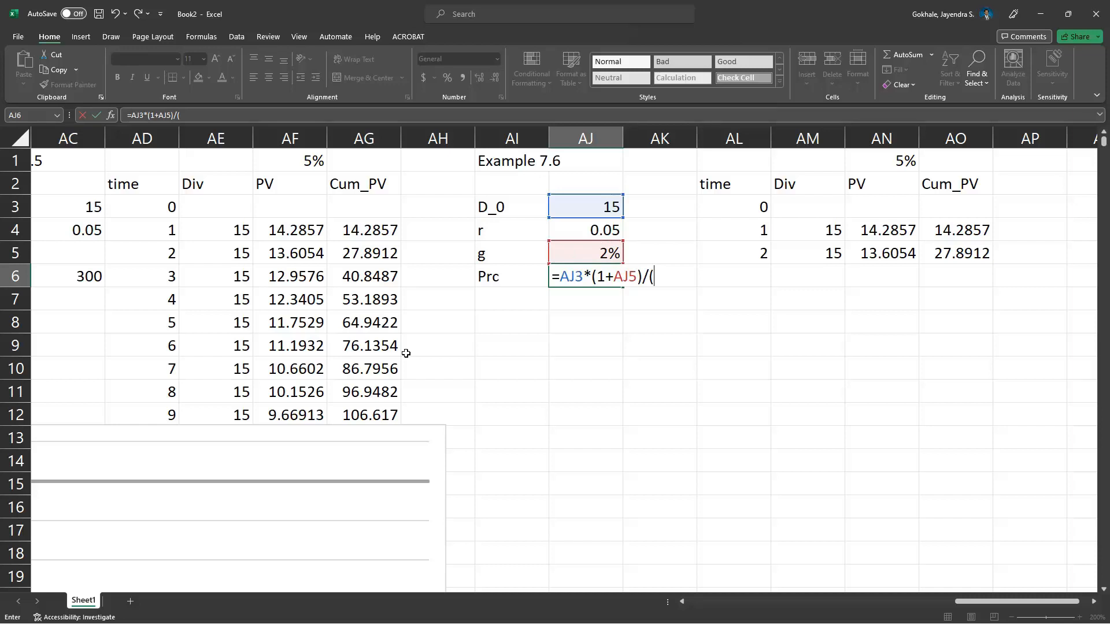
text(AJ4-AJ5)
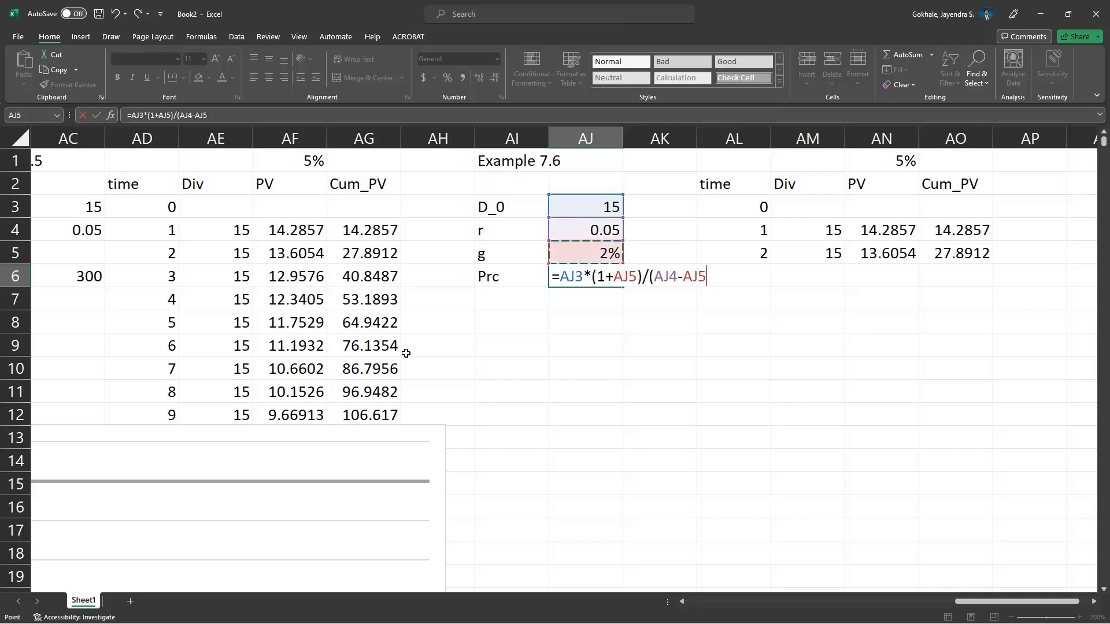
key(Enter)
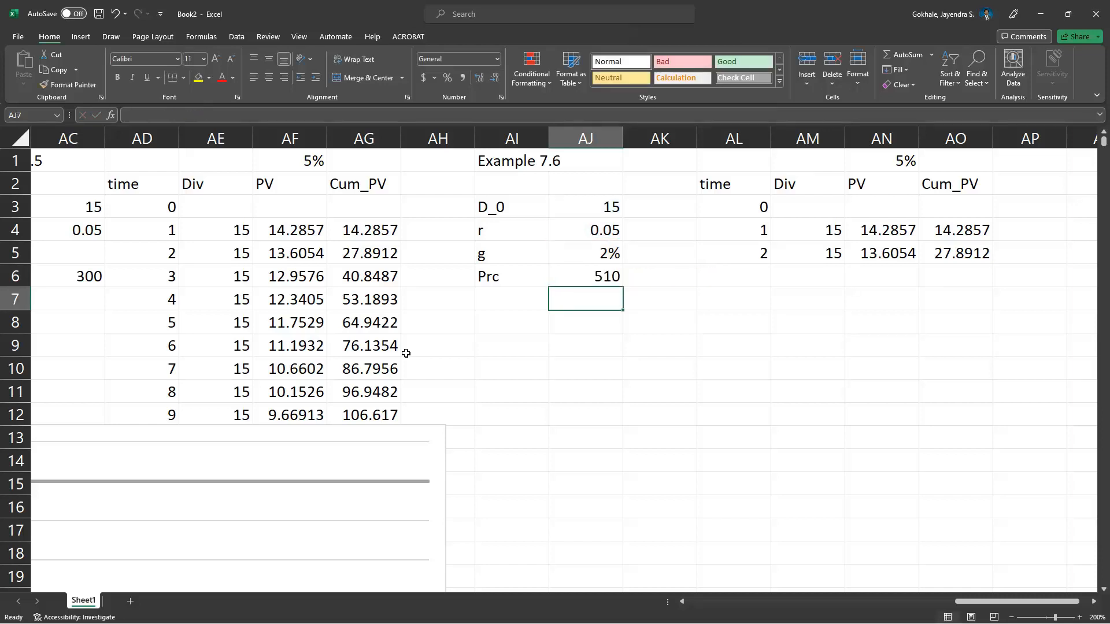
click(734, 276)
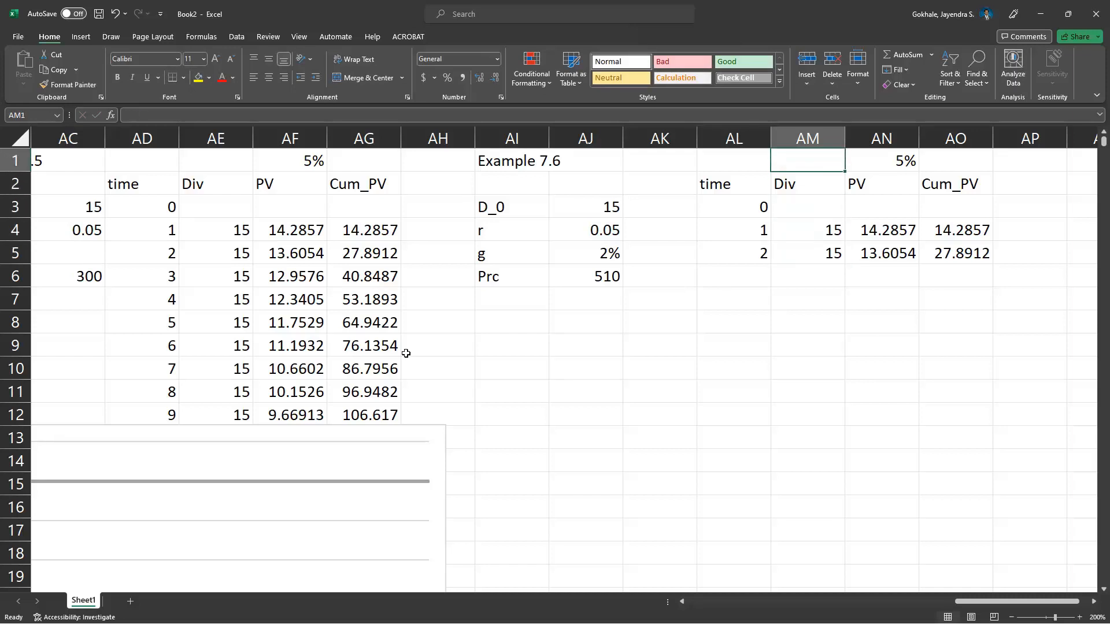
Make the period-1 dividend =AM3*(1+$AM$1), growing from the previous dividend by 2%.
click(808, 253)
text(=AM3*)
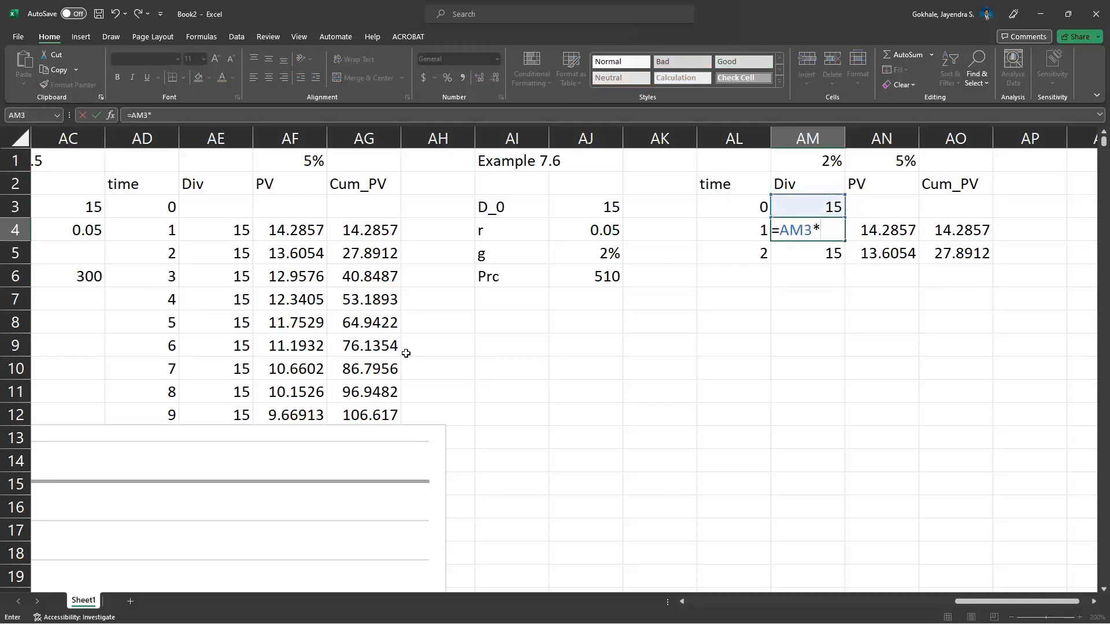
text((1+)
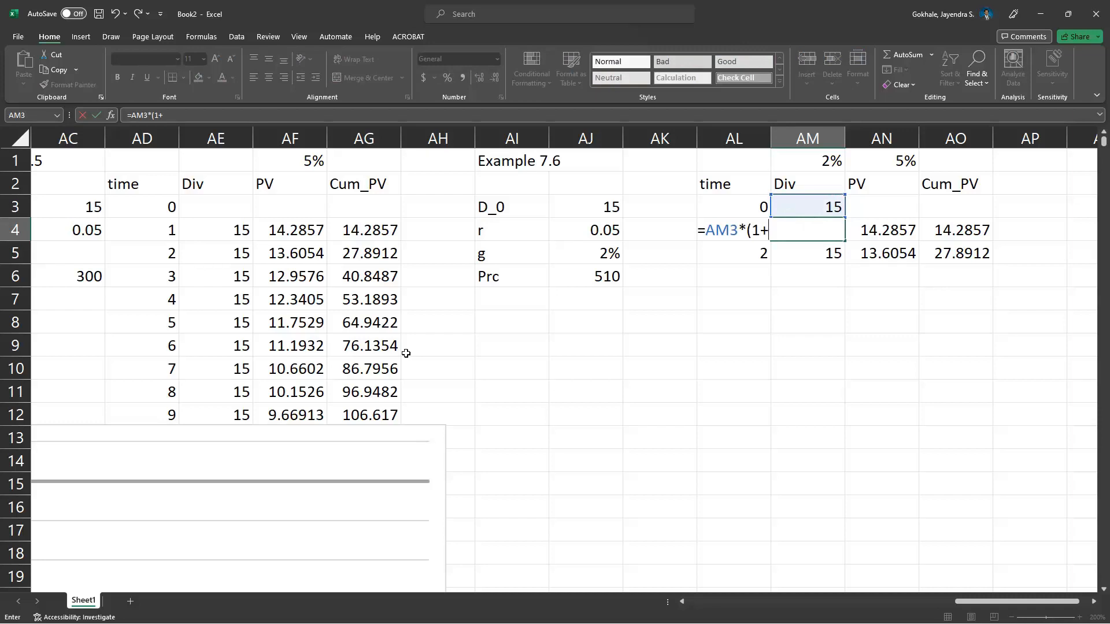
text($QM$)
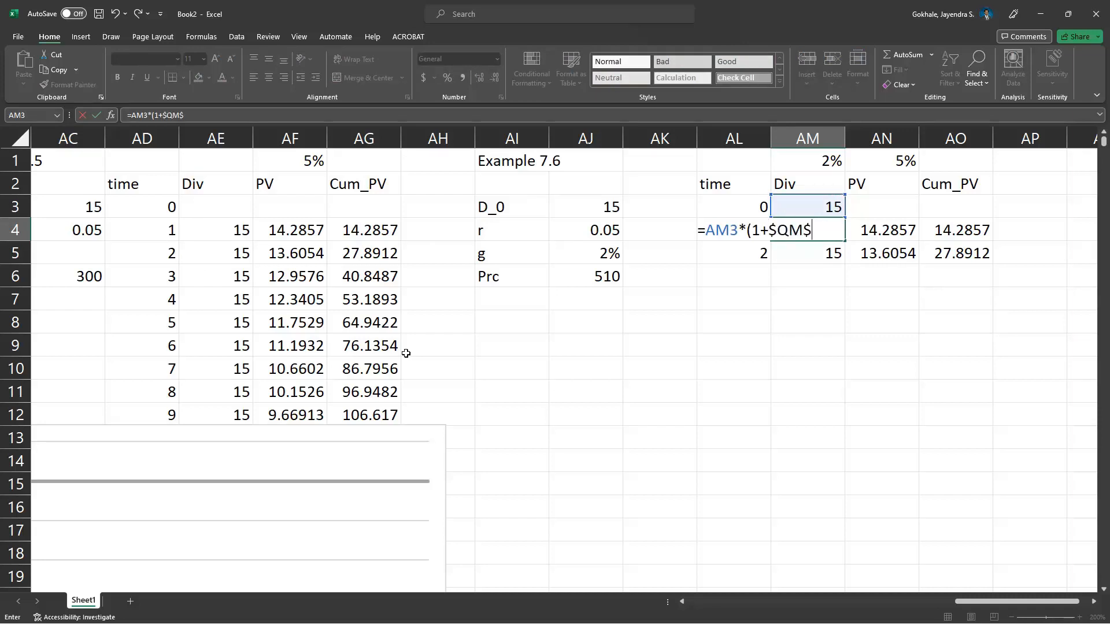
key(Backspace)
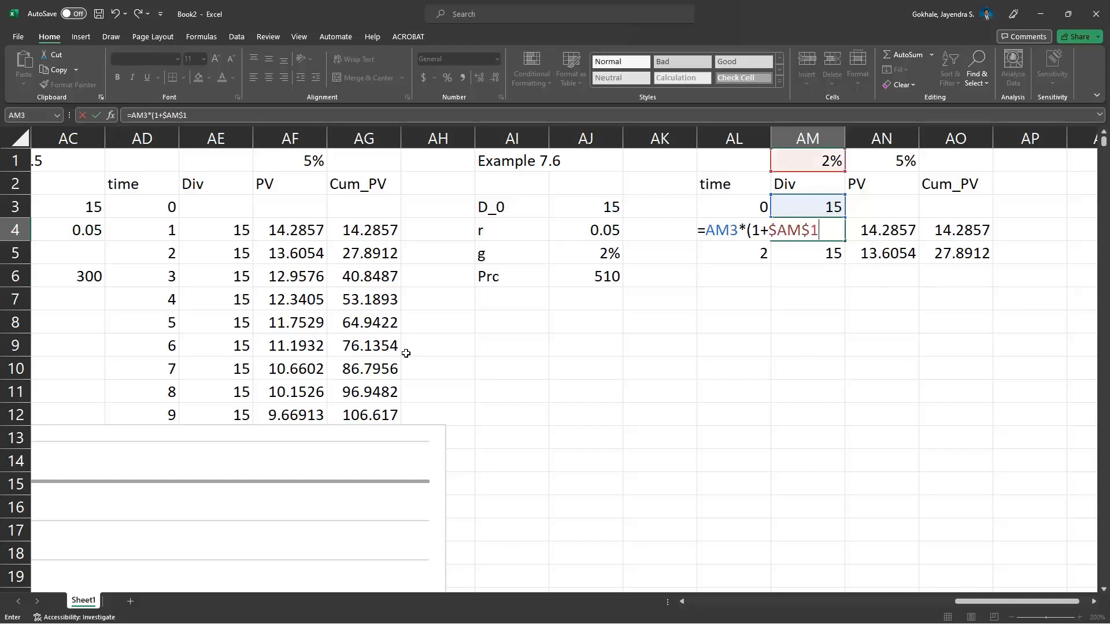
text())
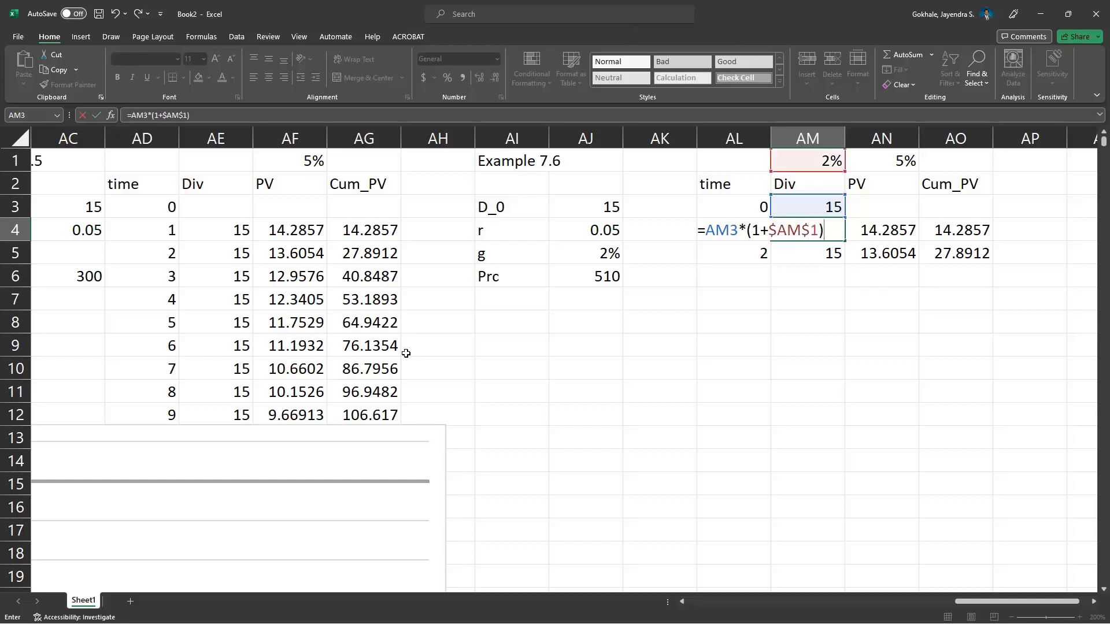
key(Enter)
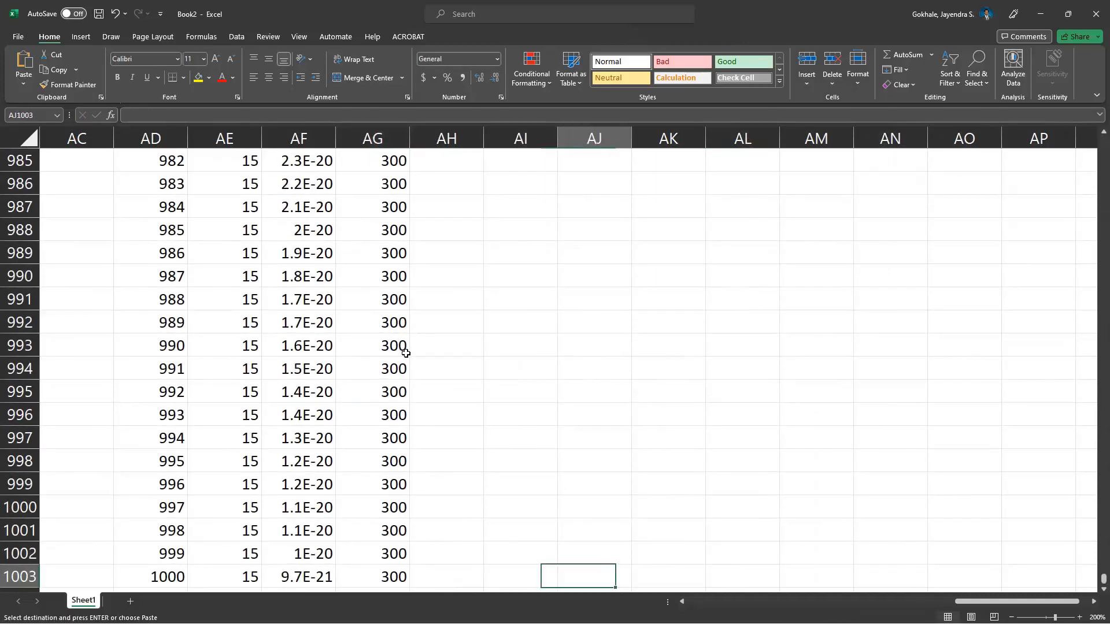
Fill the row 5 formulas down hundreds of periods and confirm cumulative PV approaches 510.
click(742, 577)
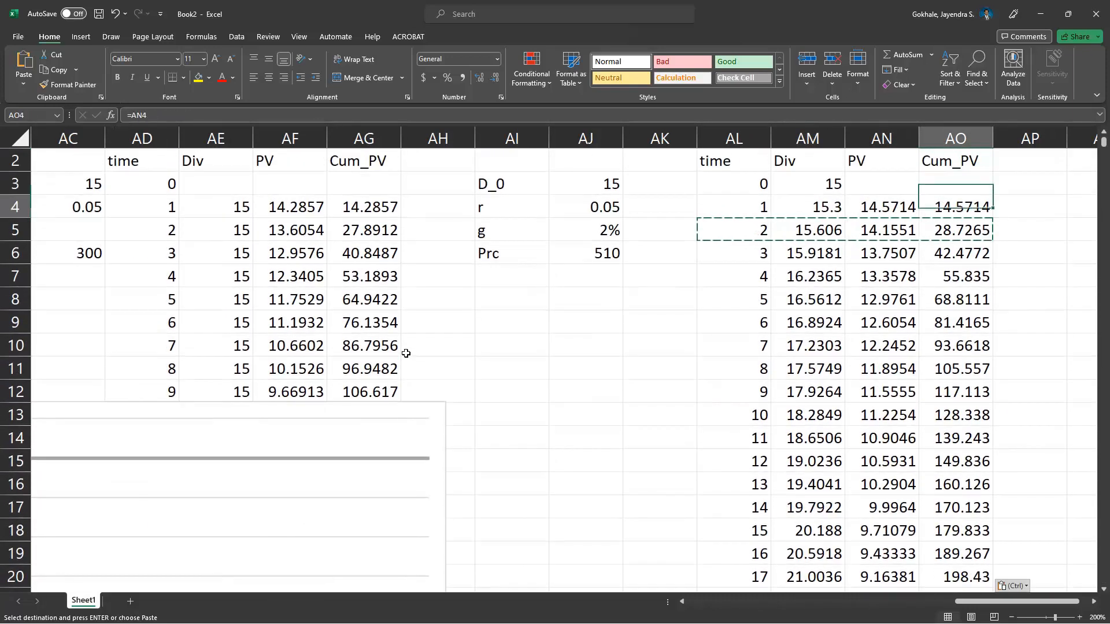
click(586, 252)
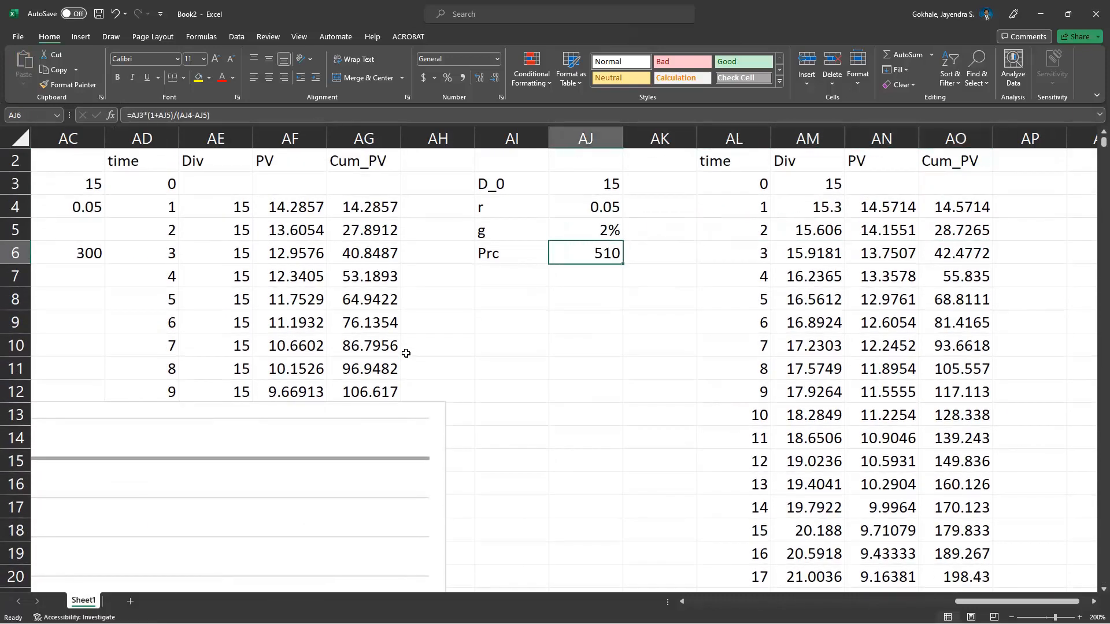
click(956, 252)
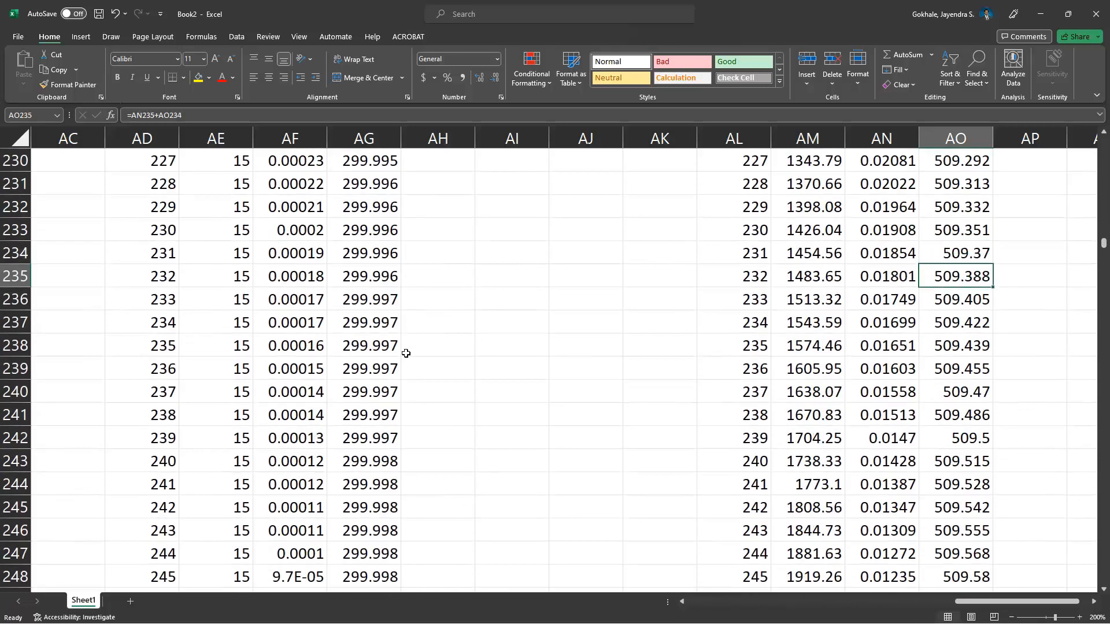
scroll(down, 3)
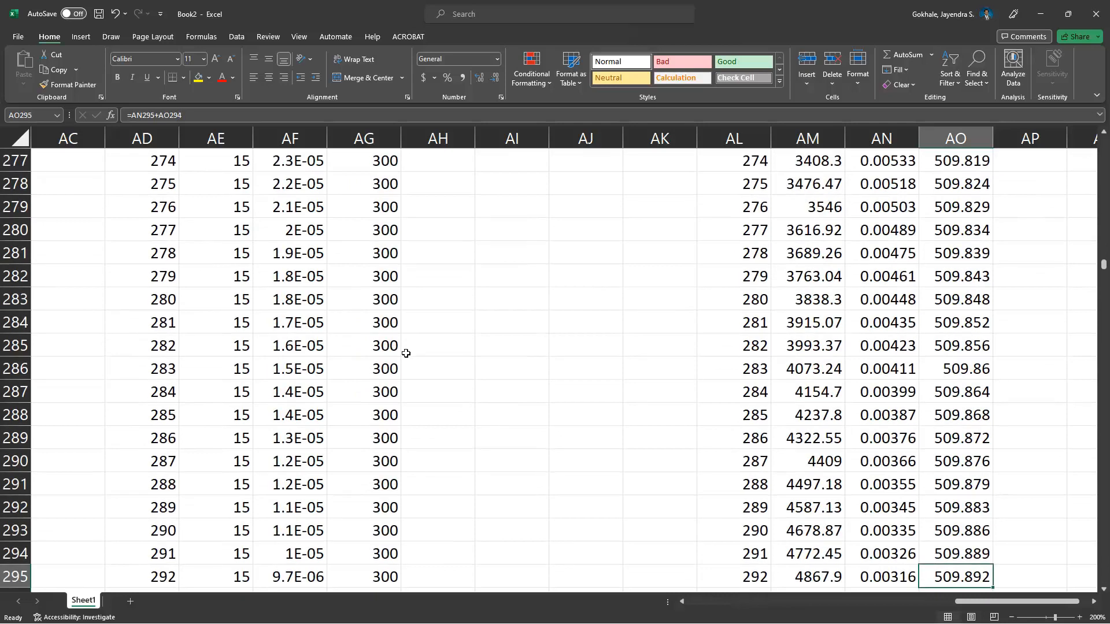
scroll(down, 3)
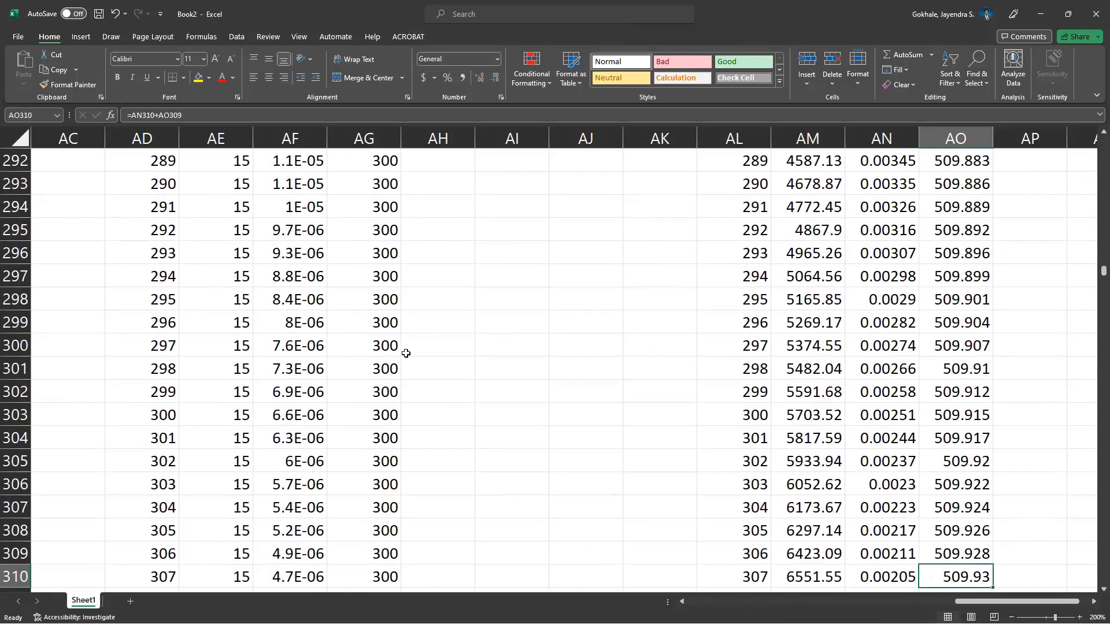
scroll(down, 3)
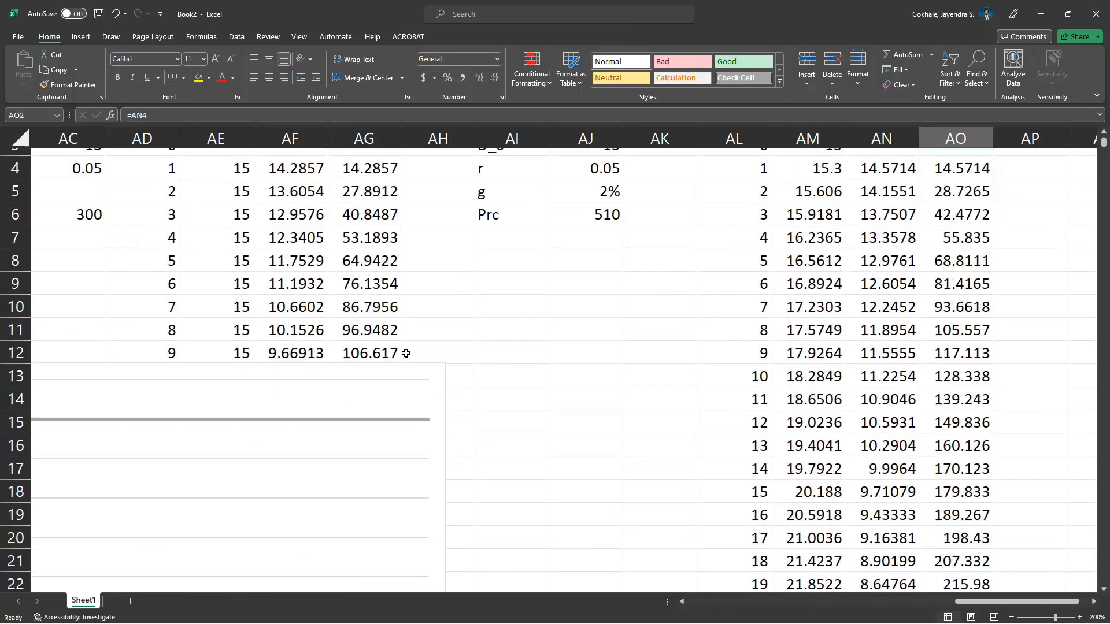
click(660, 230)
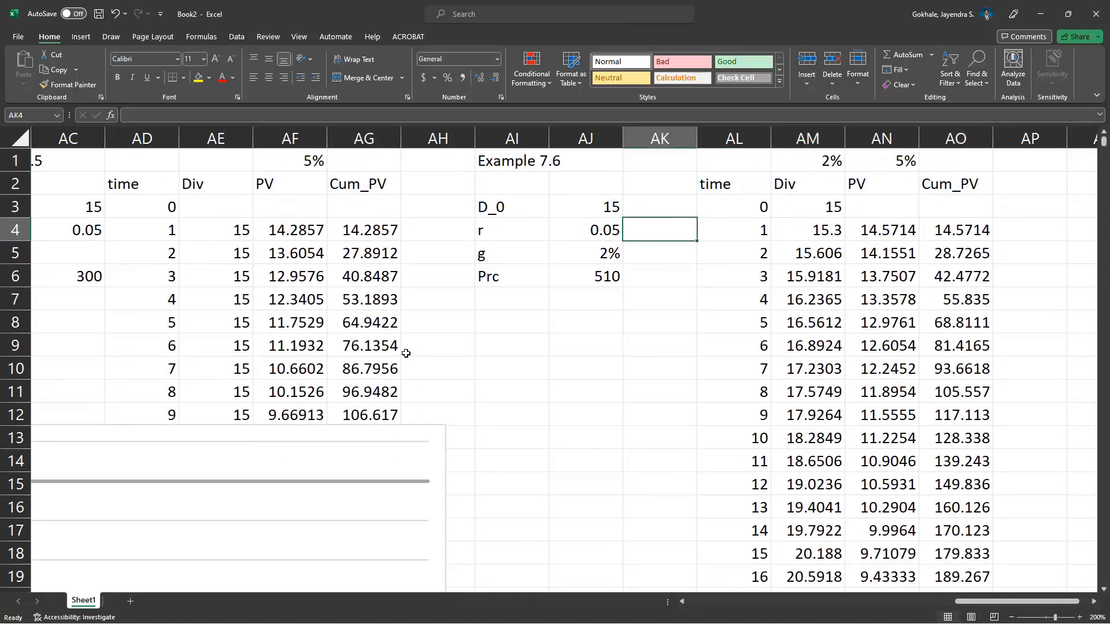
click(586, 276)
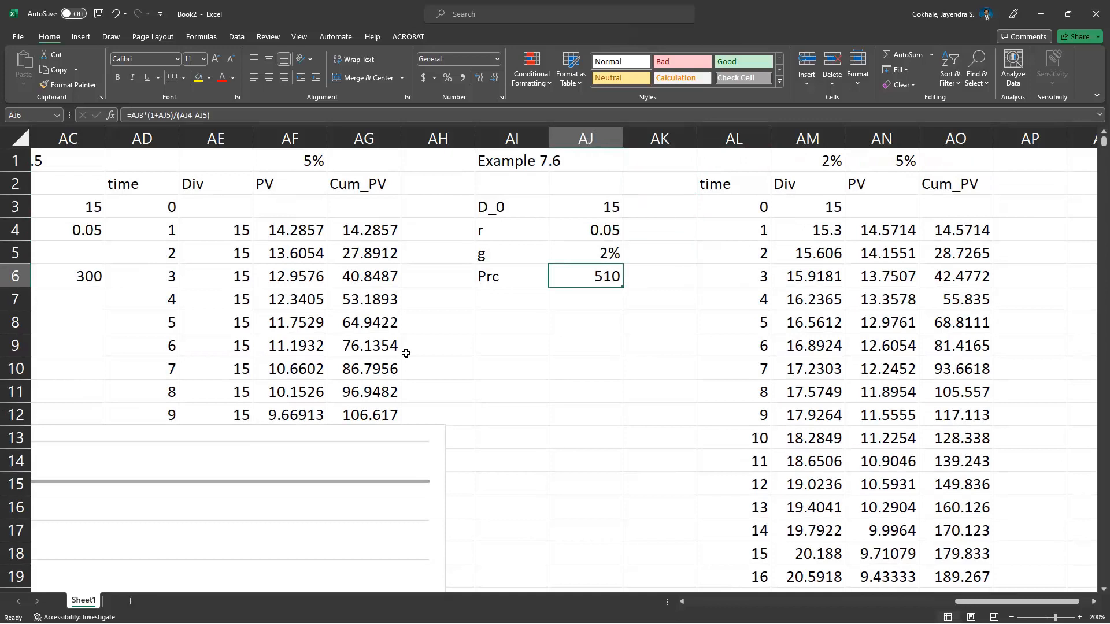